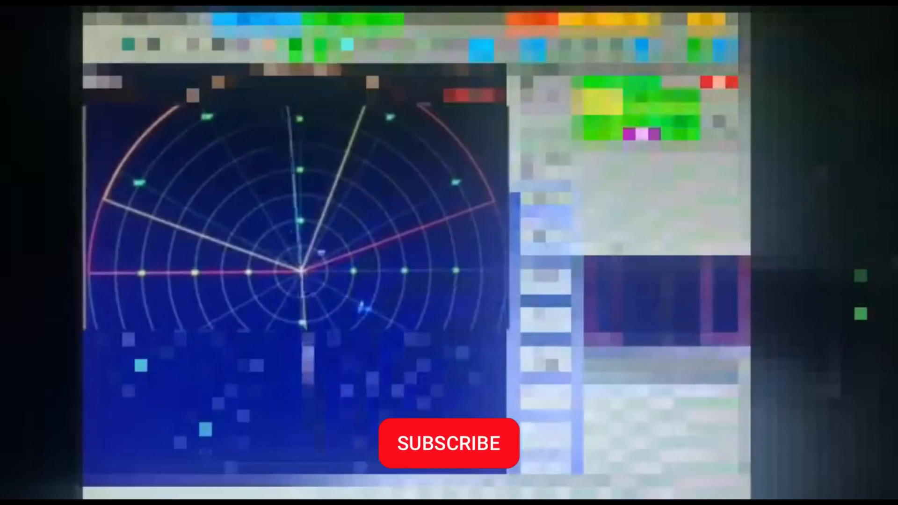
pyautogui.click(448, 444)
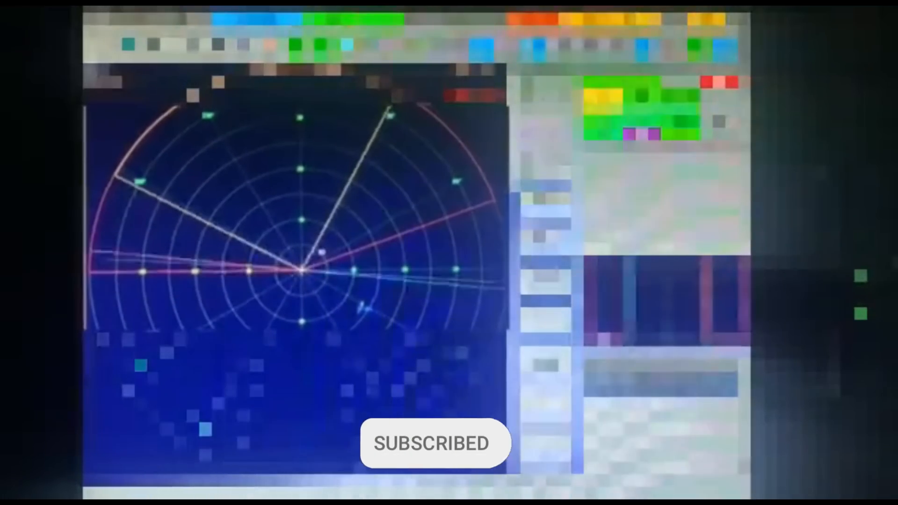